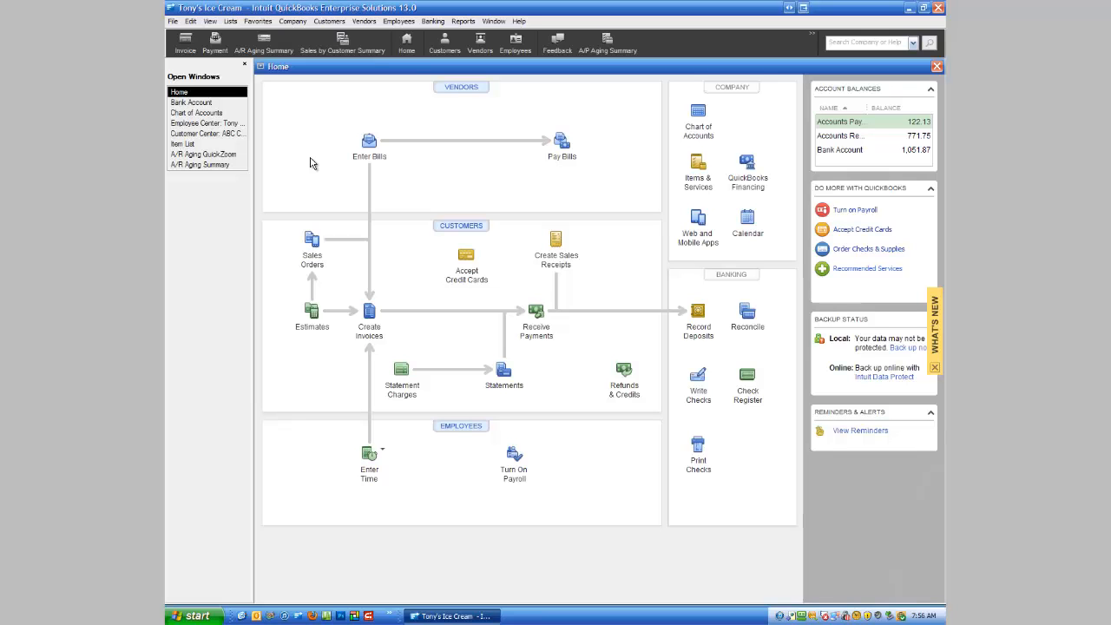
pyautogui.moveTo(726, 419)
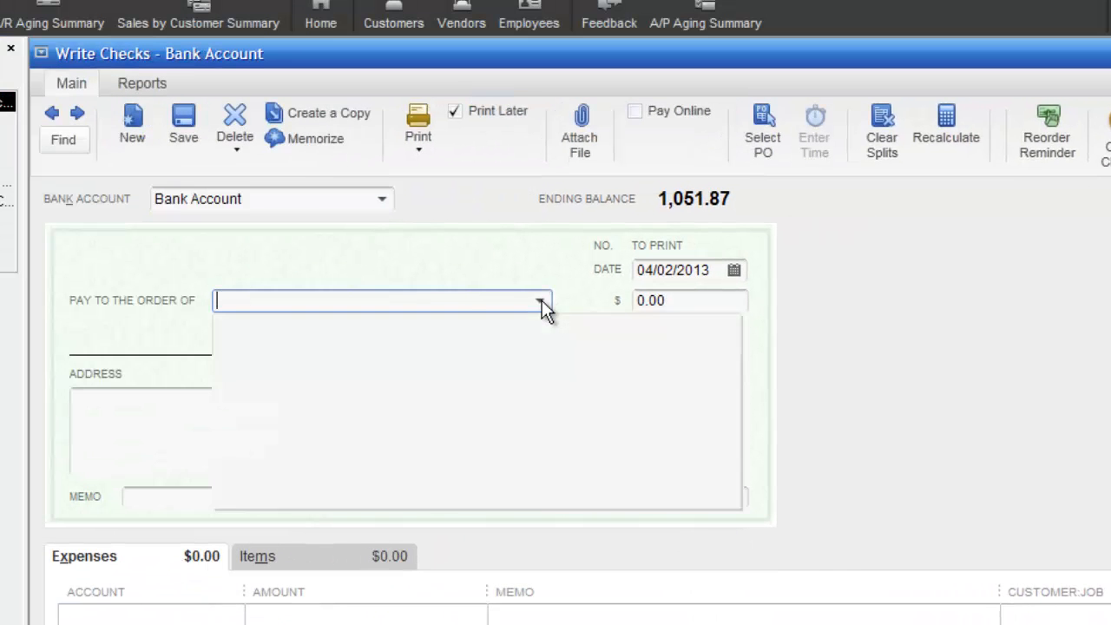
# Step: Choose Verizon as the check payee, continuing past its open-bills warning
pyautogui.click(539, 300)
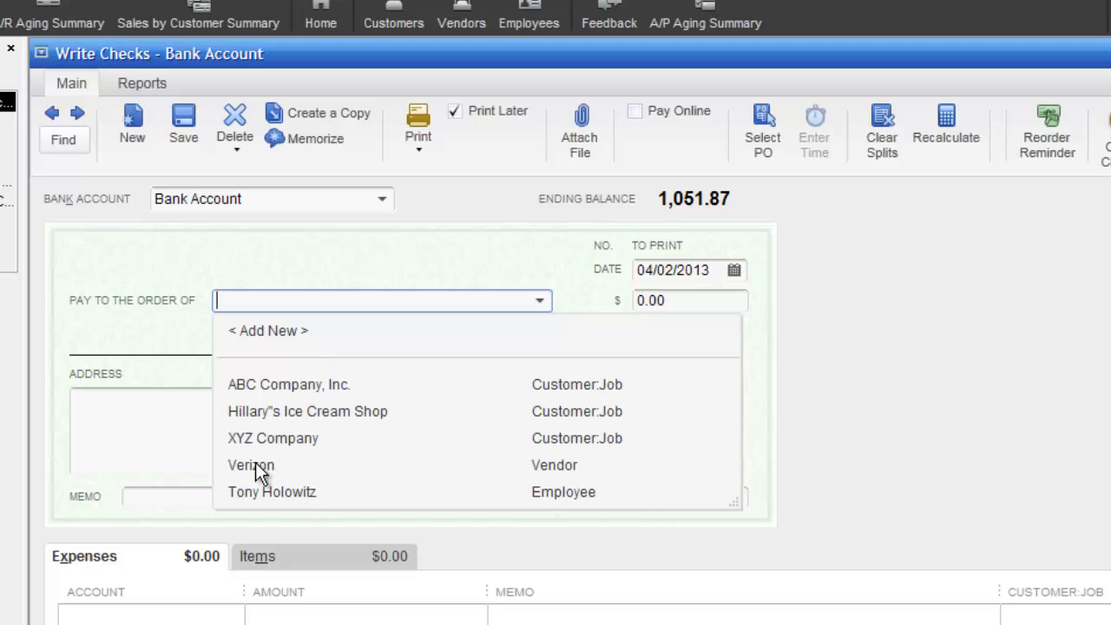
pyautogui.click(251, 465)
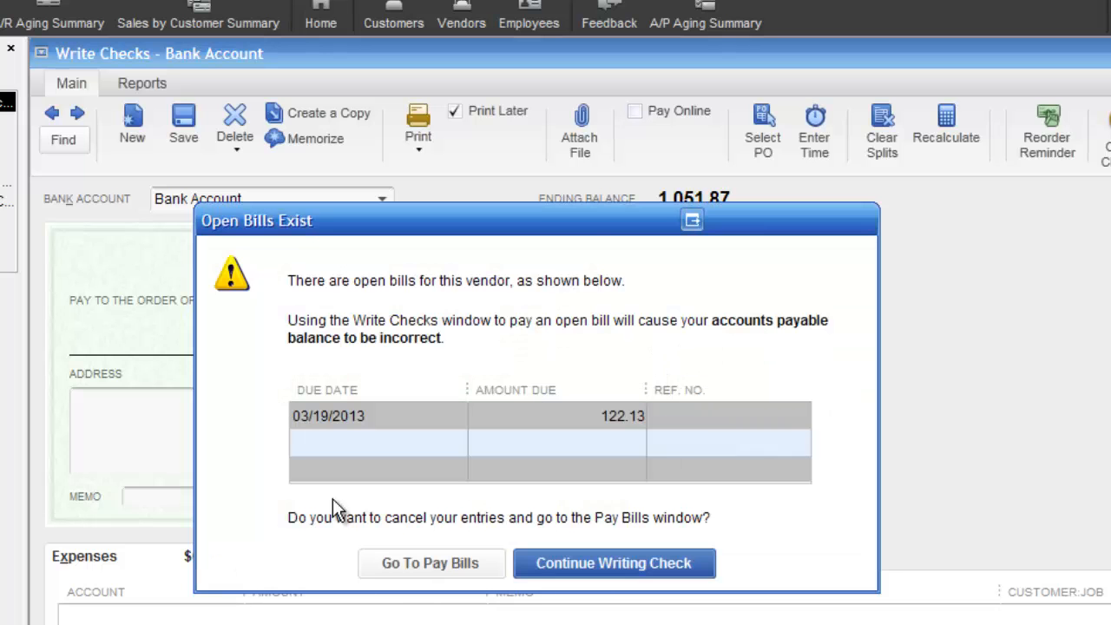
pyautogui.moveTo(414, 432)
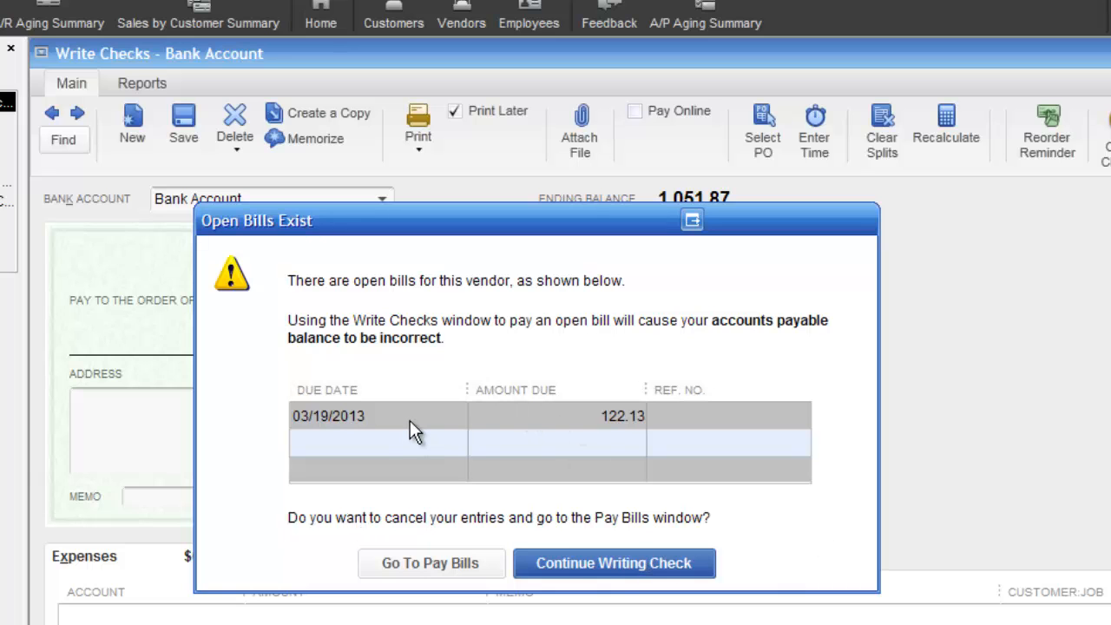
pyautogui.moveTo(577, 483)
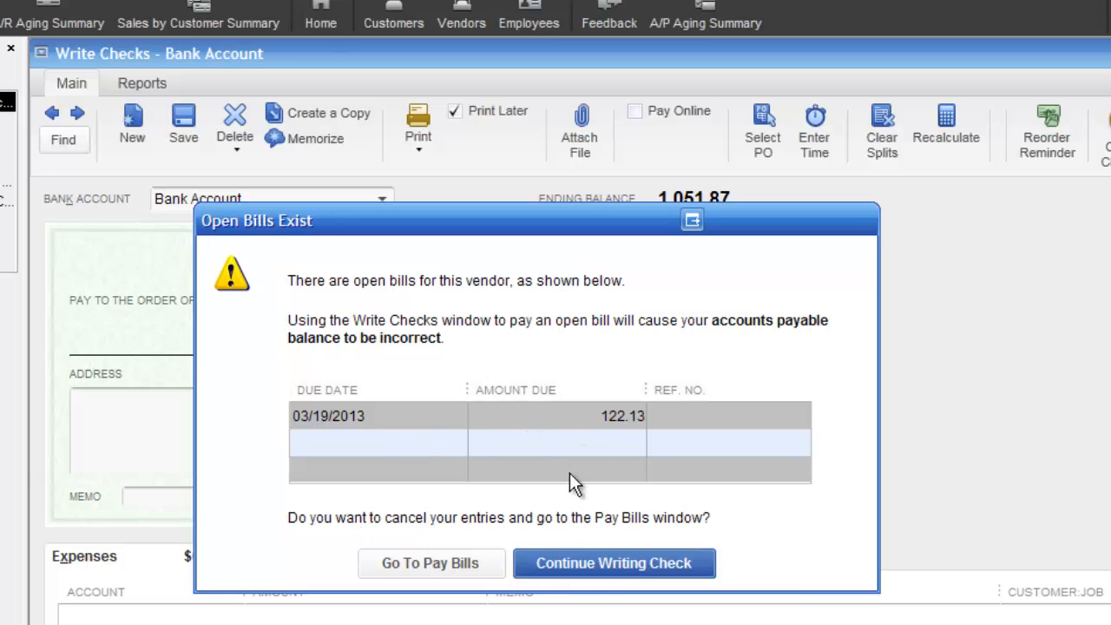
pyautogui.click(614, 563)
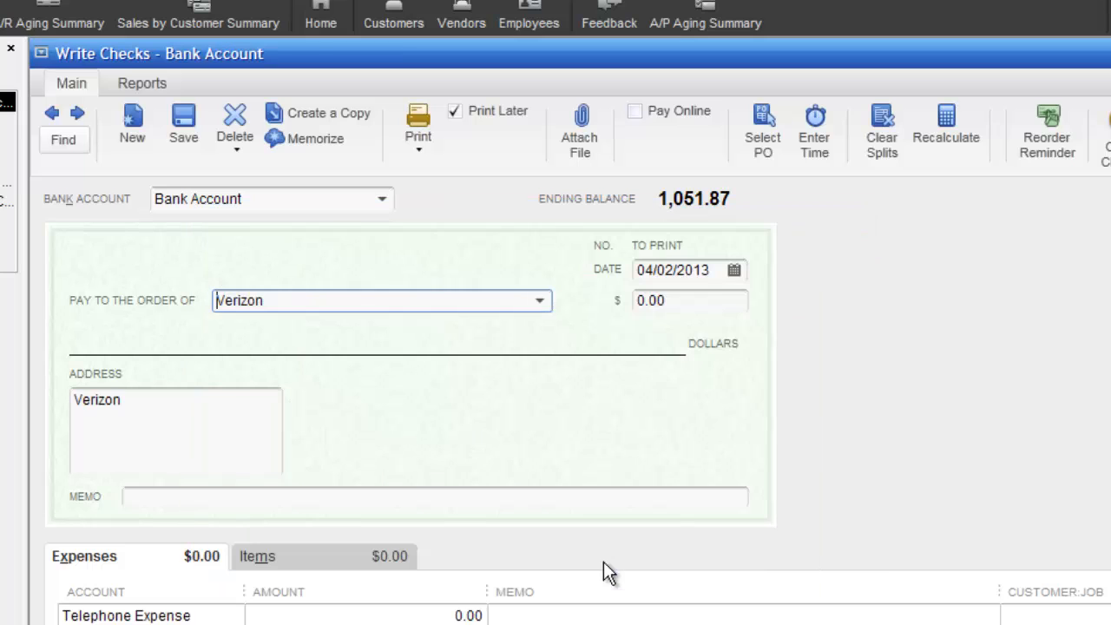
# Step: Enter a 400.00 amount on the Verizon check, then clear the draft to a blank check
pyautogui.click(691, 301)
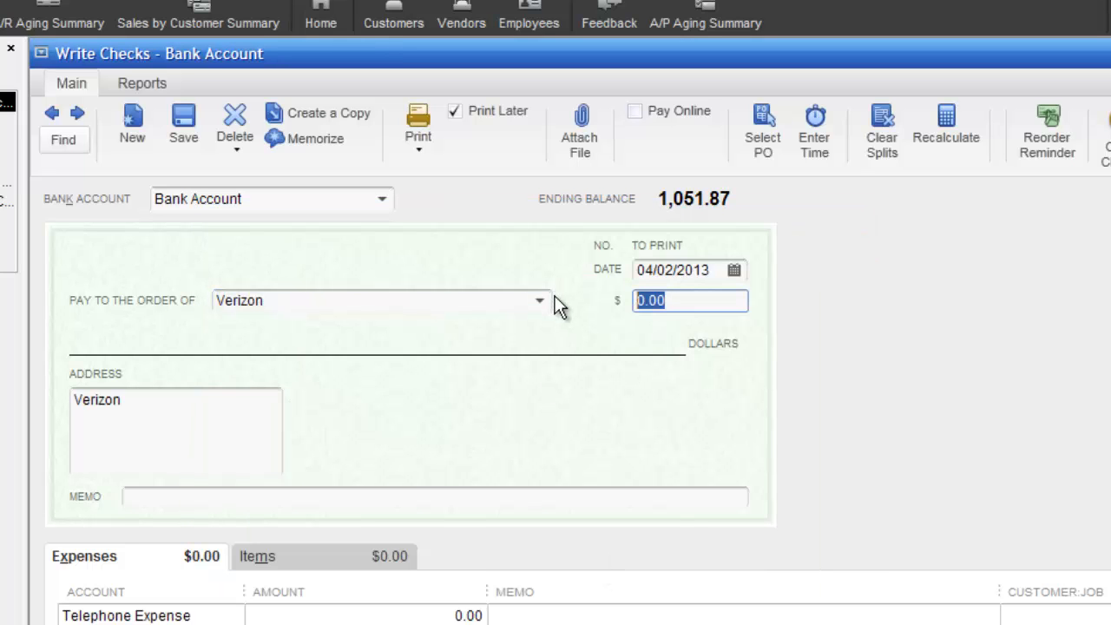
pyautogui.write('4')
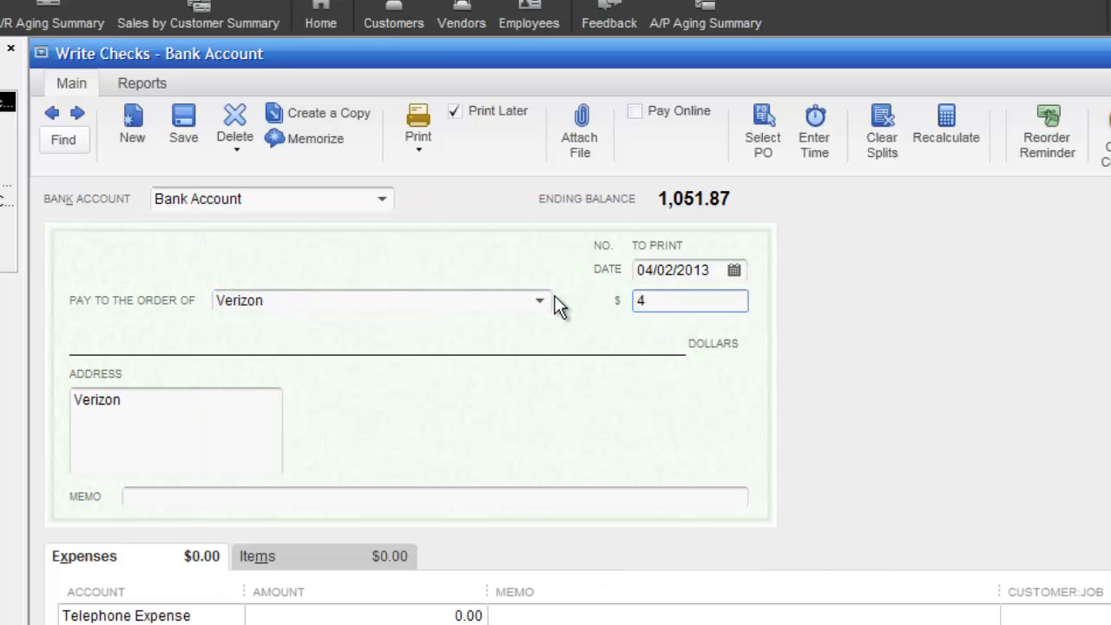
pyautogui.write('00.00')
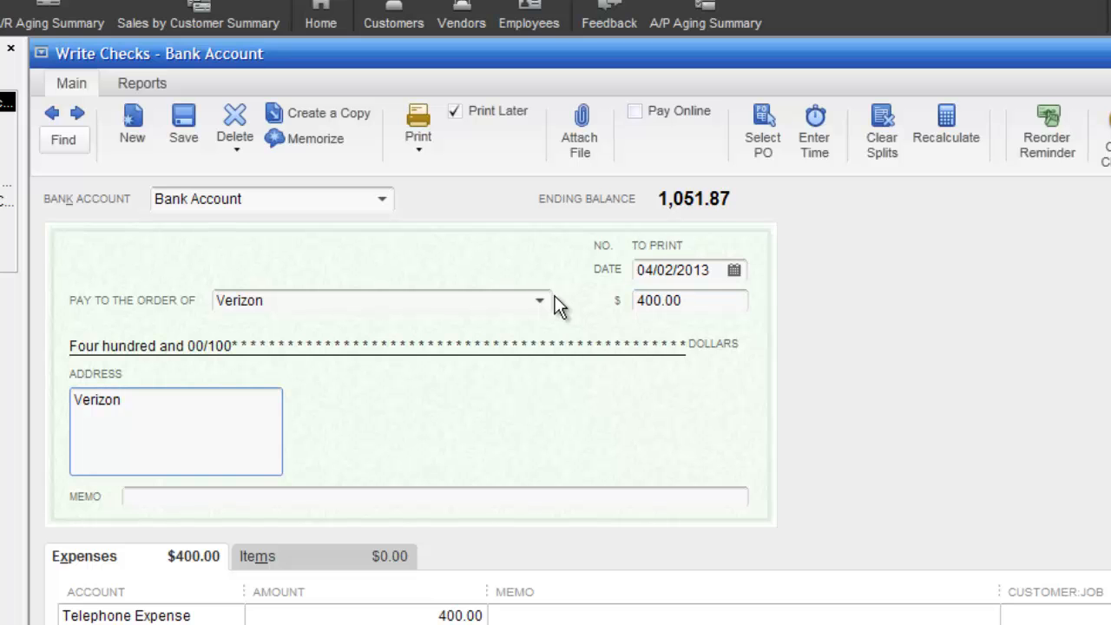
pyautogui.moveTo(529, 18)
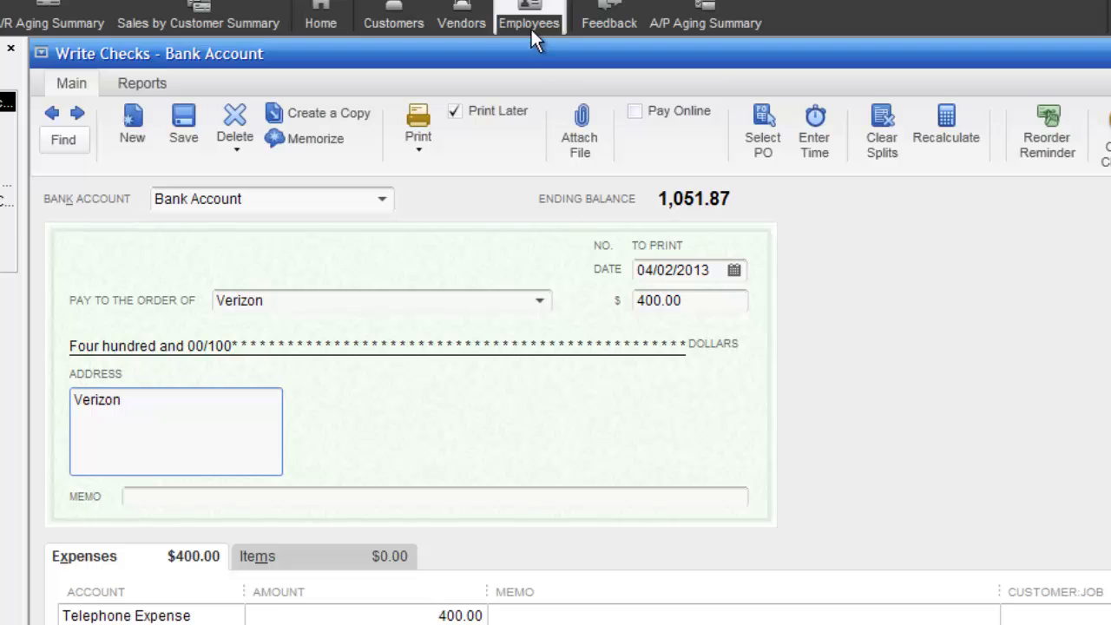
pyautogui.moveTo(417, 126)
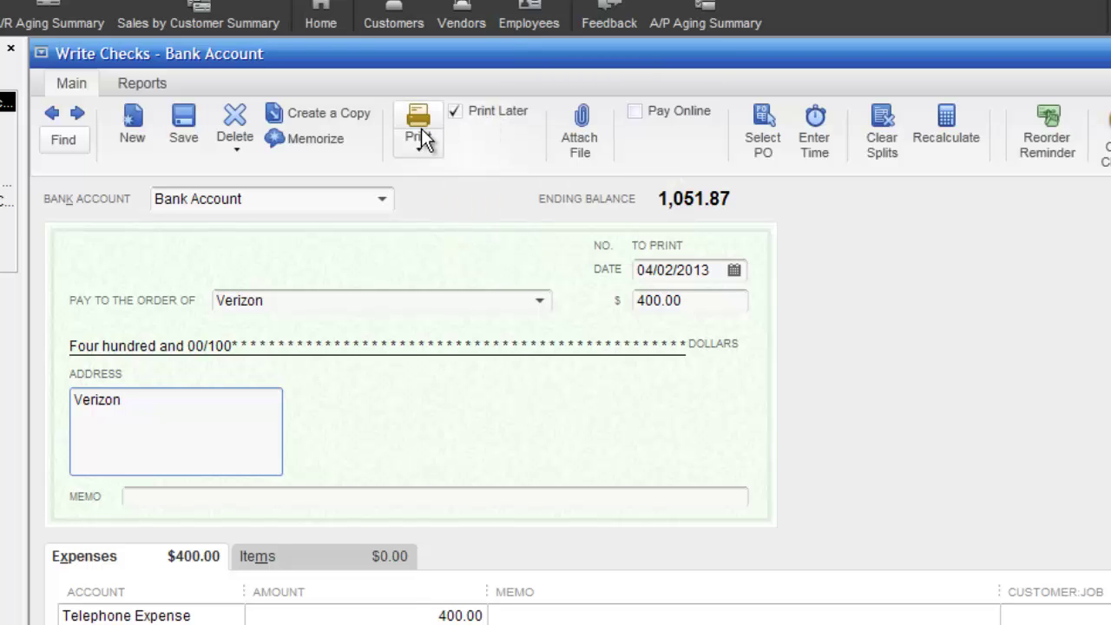
pyautogui.moveTo(420, 130)
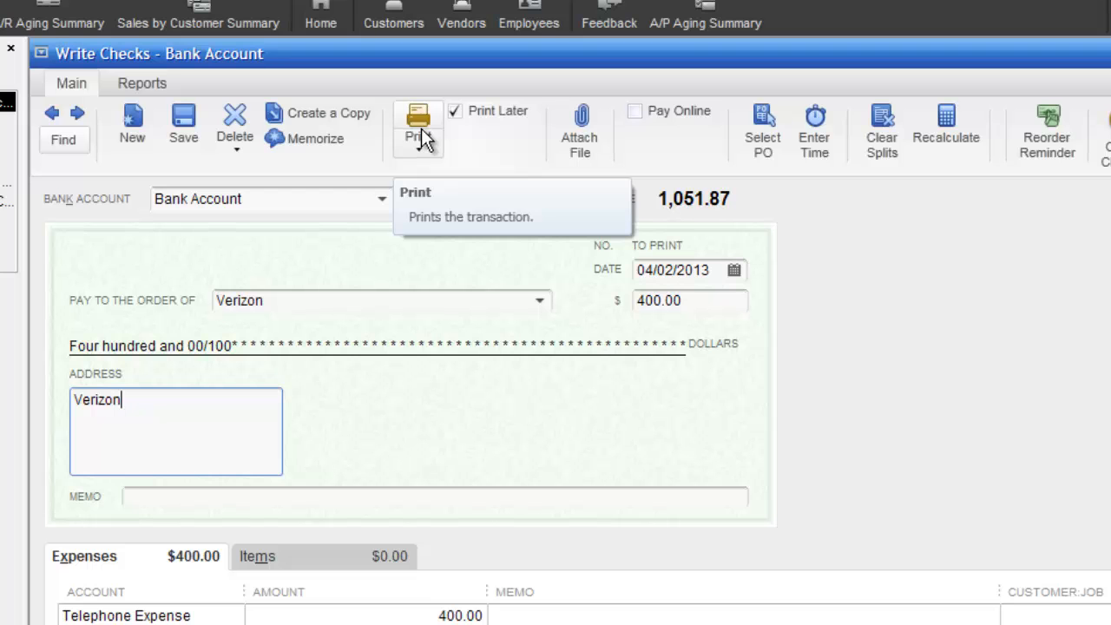
pyautogui.click(132, 122)
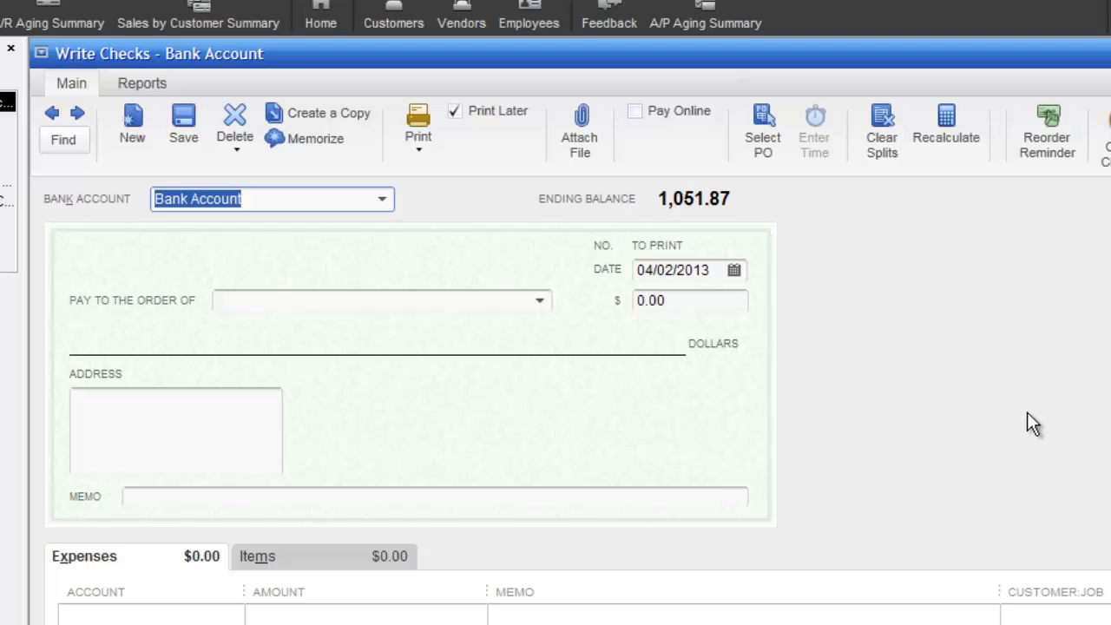
pyautogui.moveTo(489, 71)
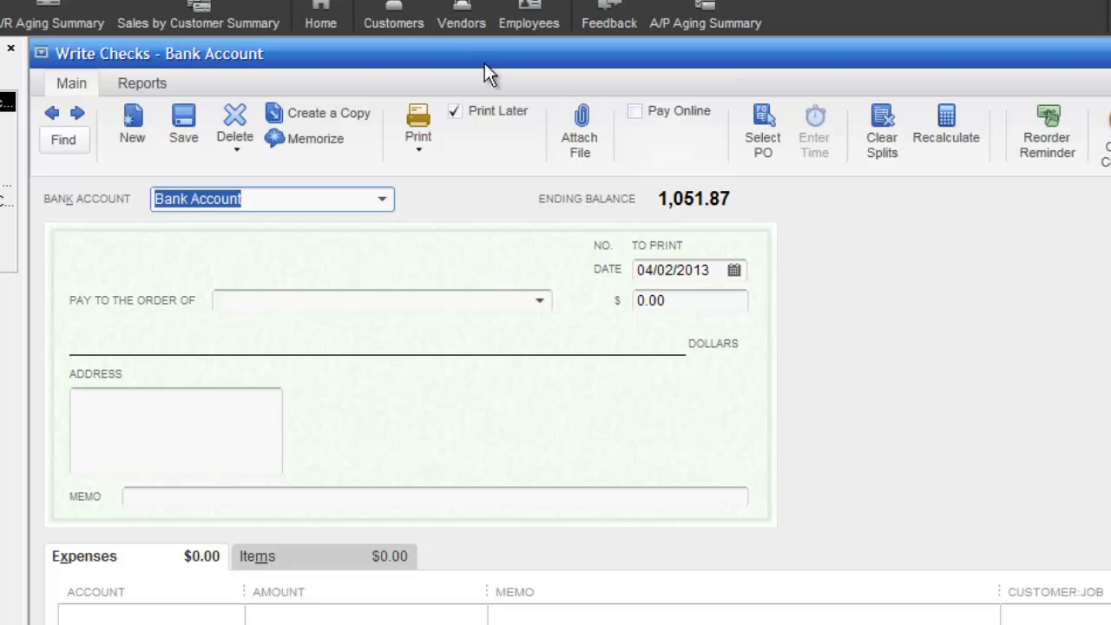
# Step: Close the blank Write Checks window and open the bank Check Register from the Home page
pyautogui.click(321, 15)
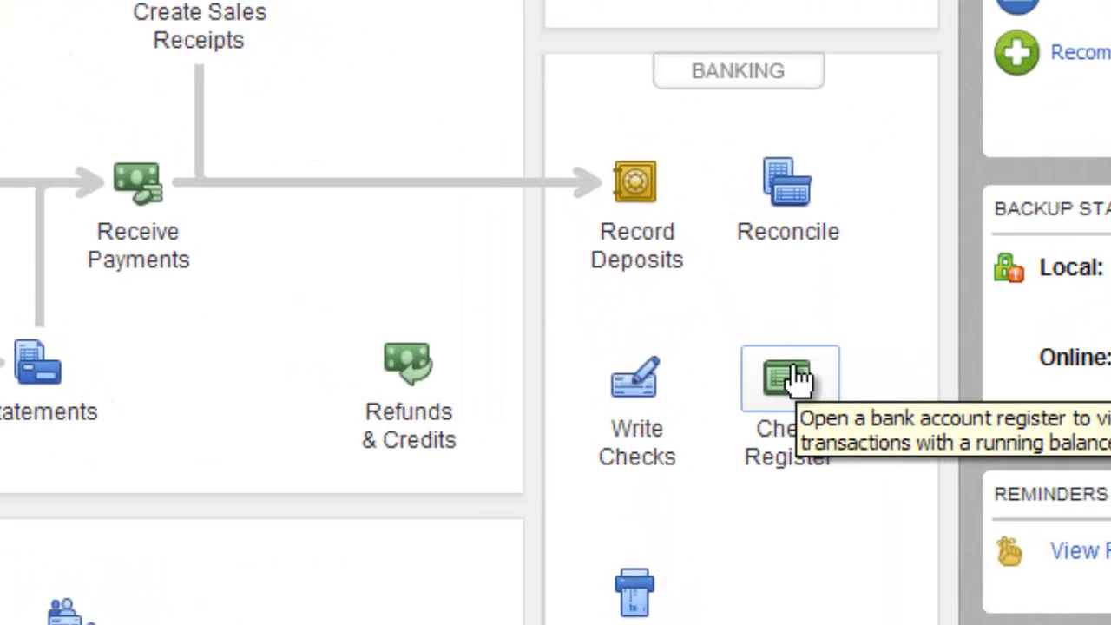
pyautogui.moveTo(790, 387)
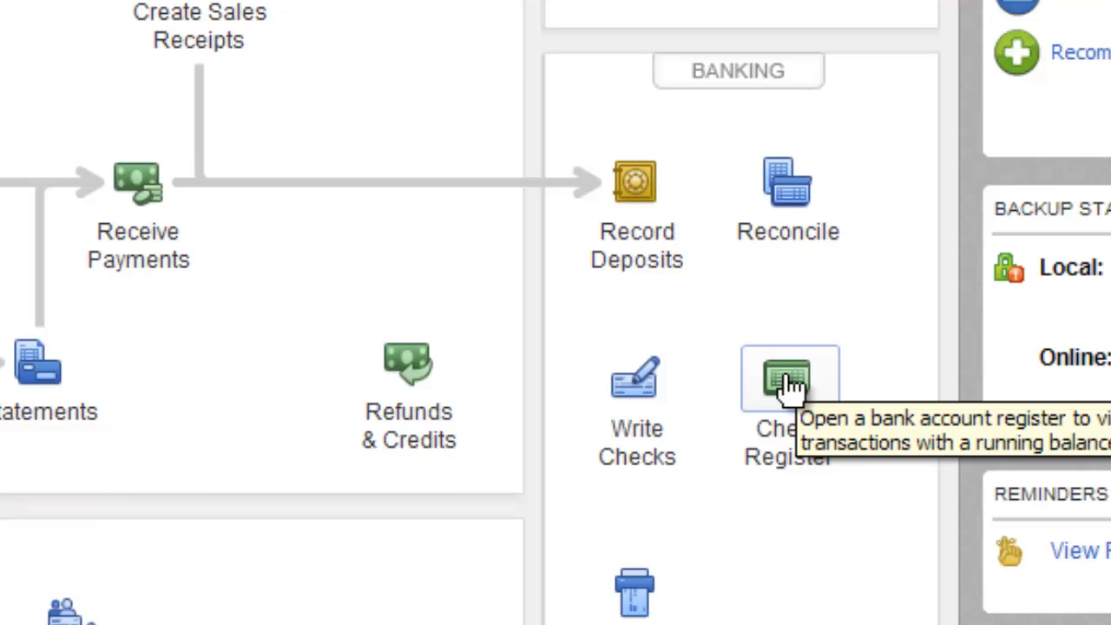
pyautogui.moveTo(795, 386)
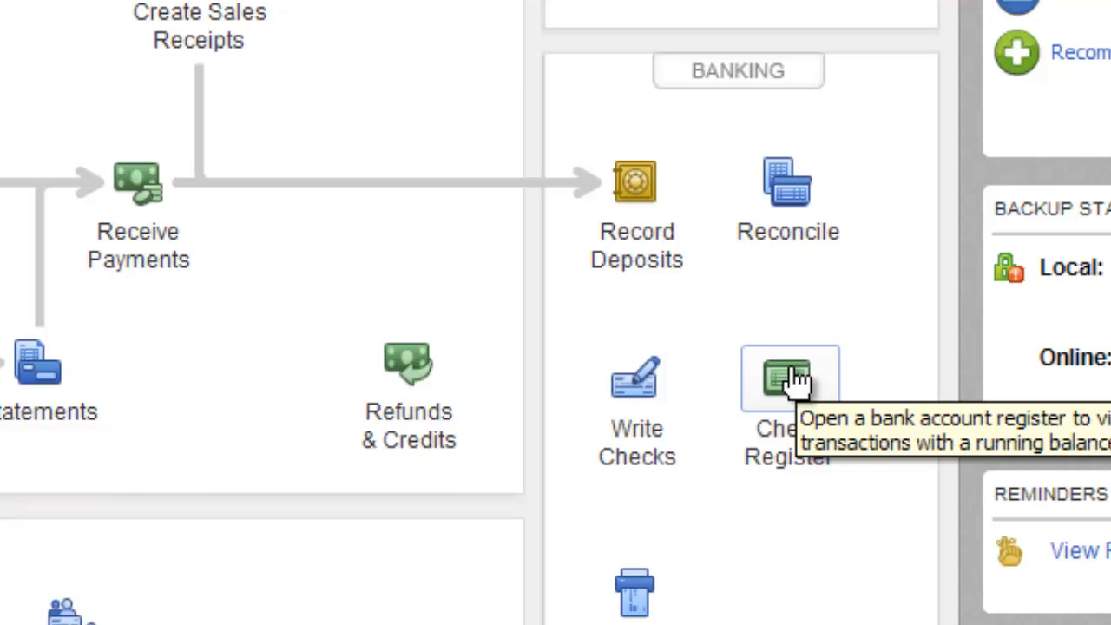
pyautogui.moveTo(789, 379)
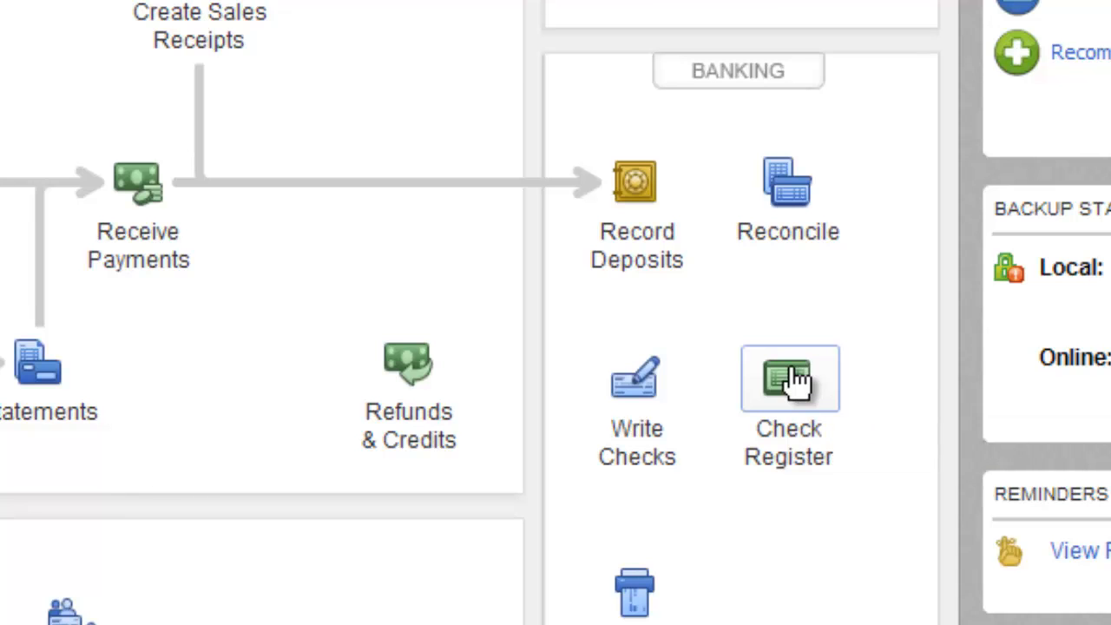
pyautogui.moveTo(749, 356)
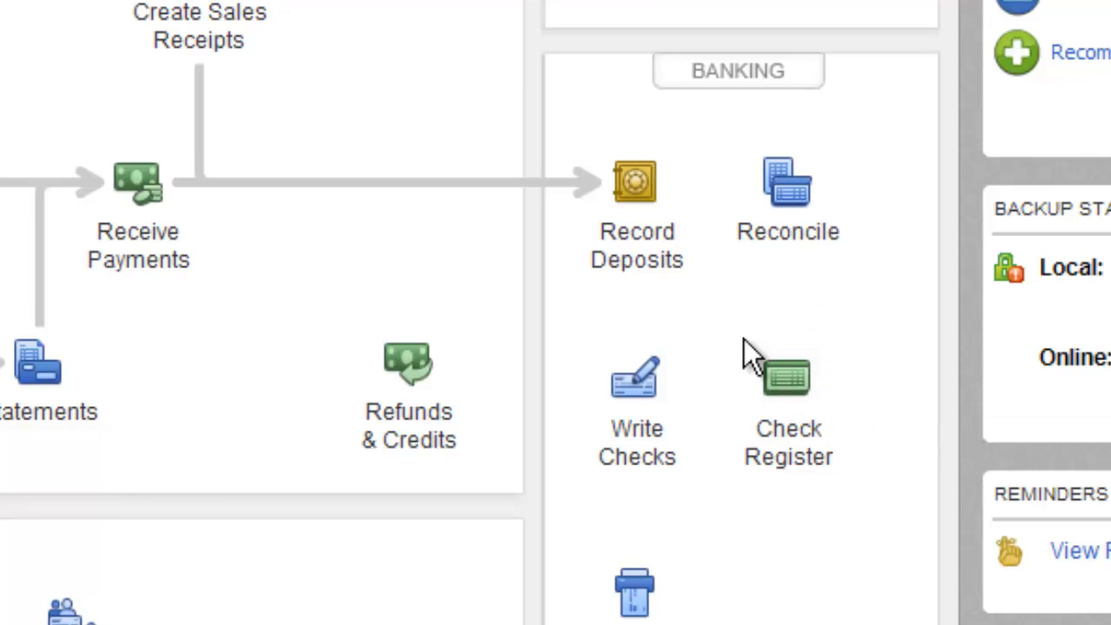
pyautogui.moveTo(789, 378)
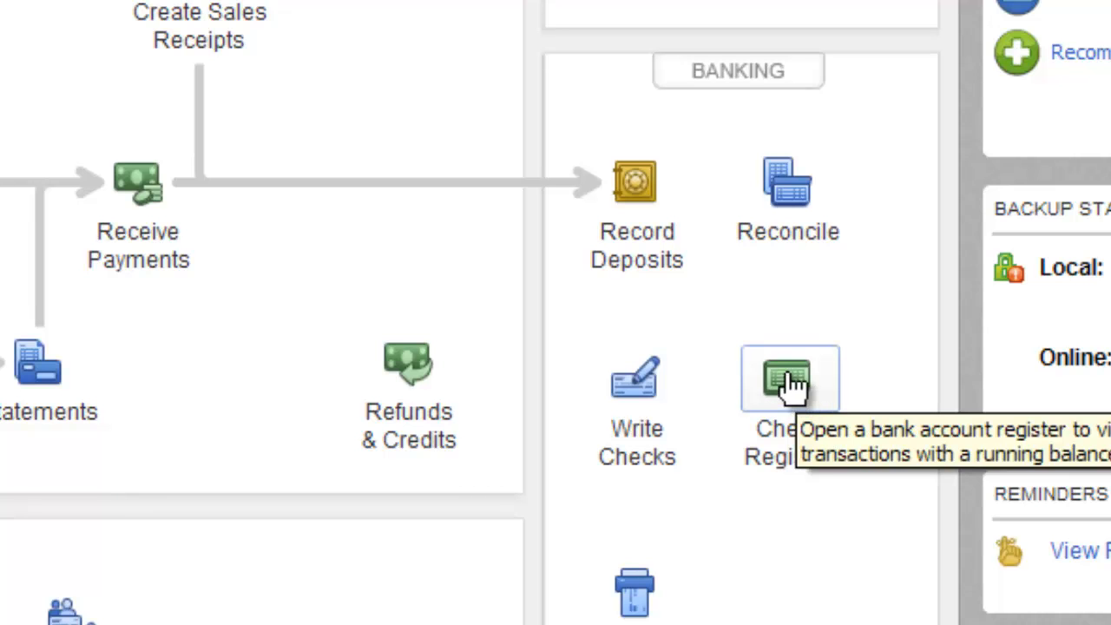
pyautogui.moveTo(795, 382)
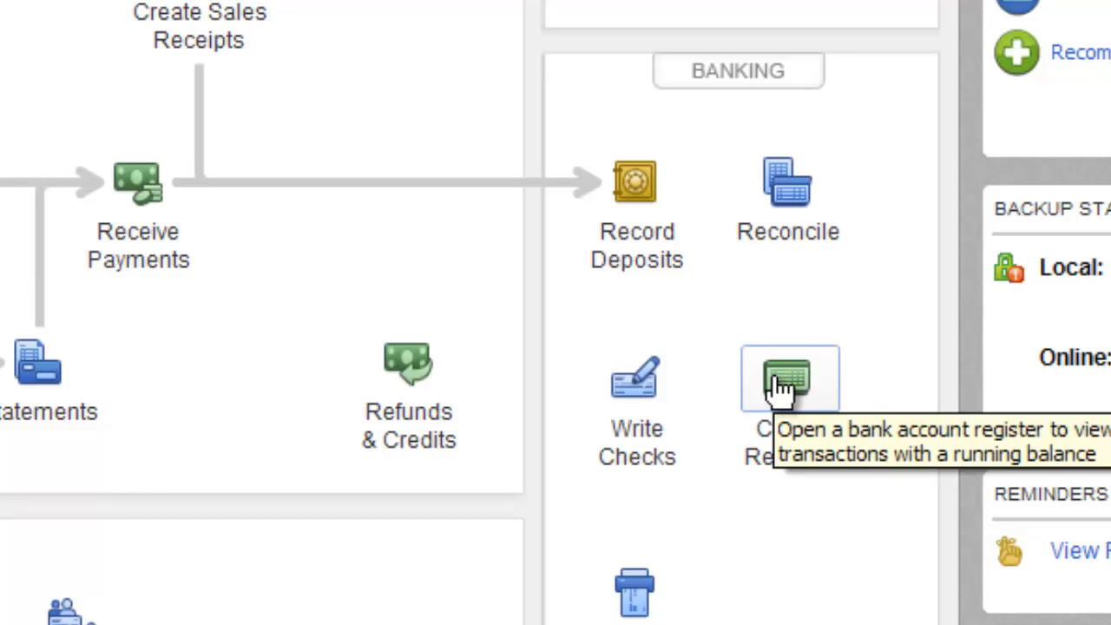
pyautogui.click(788, 377)
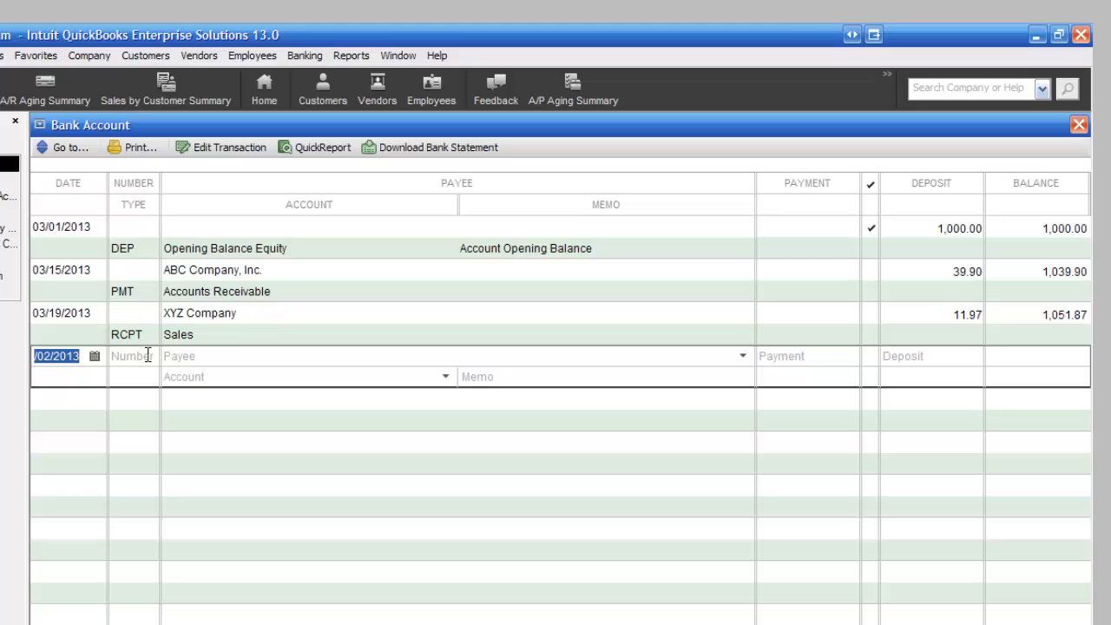
# Step: Enter check number 1001 and payee Comcast in the new register row
pyautogui.write('1')
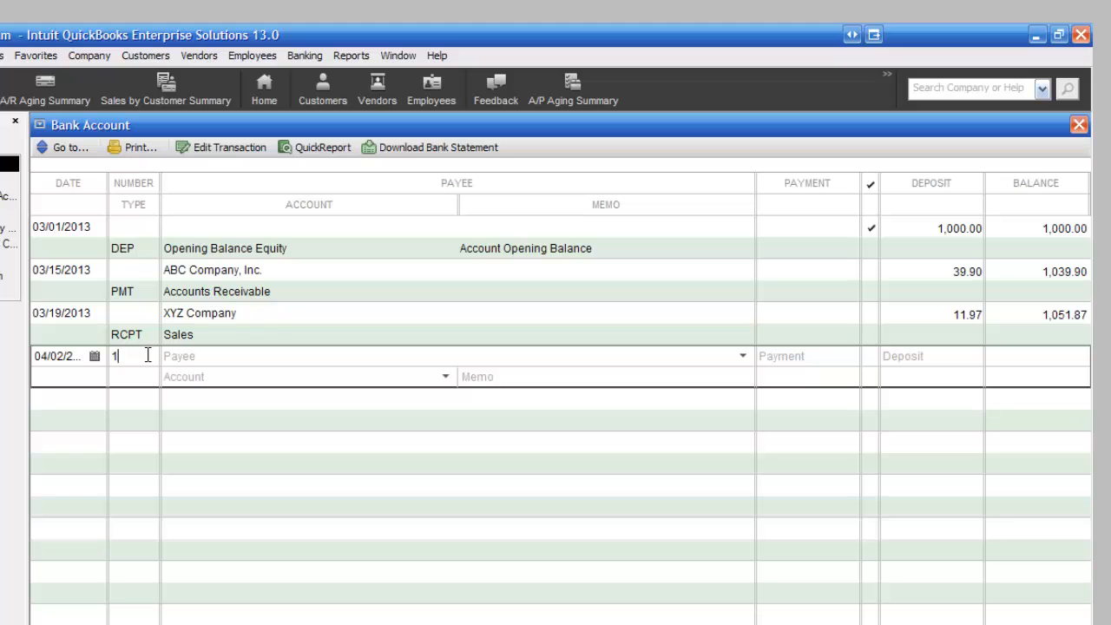
pyautogui.write('000')
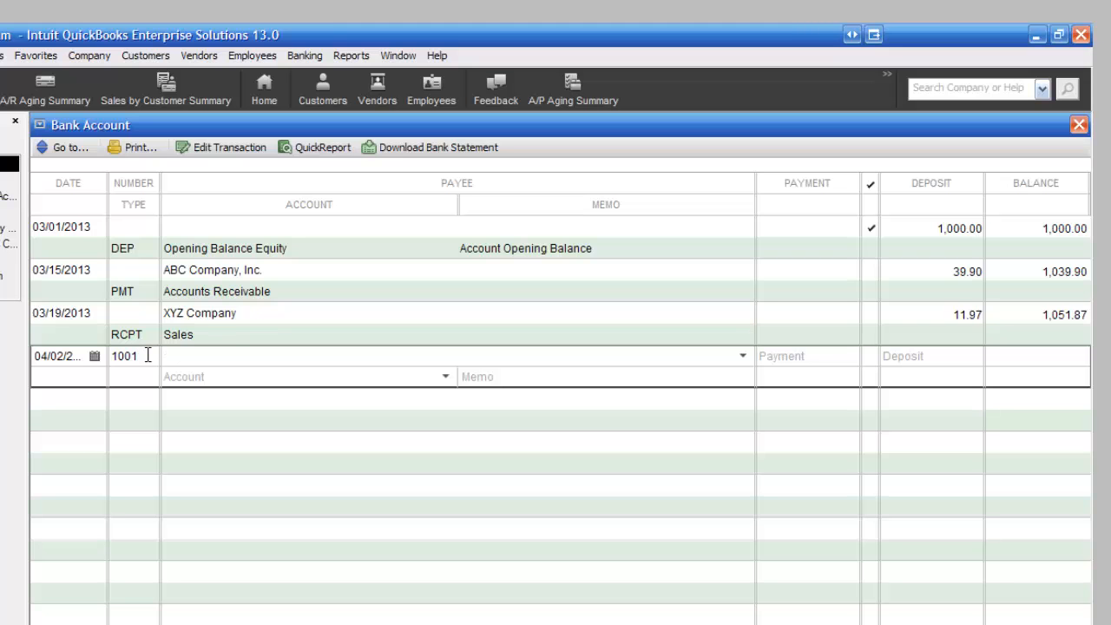
pyautogui.write('Com')
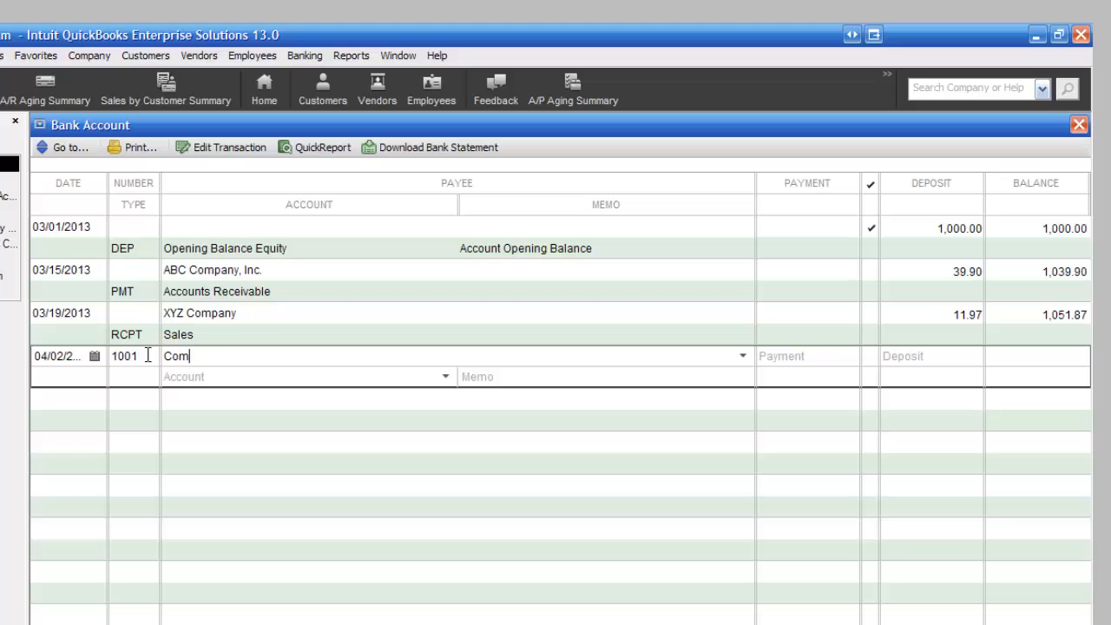
pyautogui.write('cast')
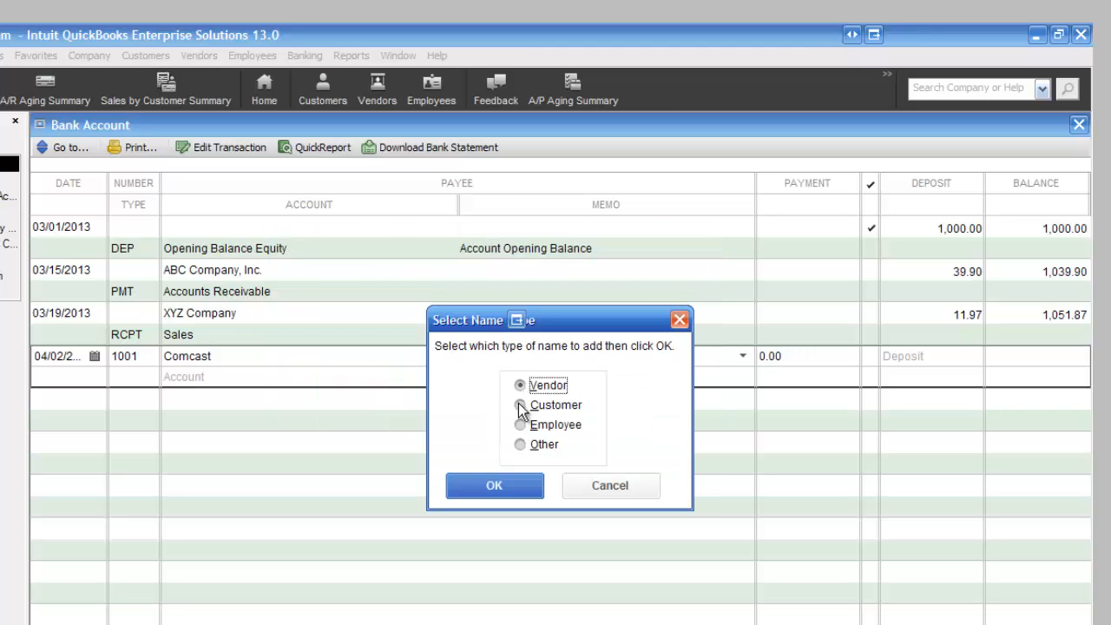
pyautogui.moveTo(557, 419)
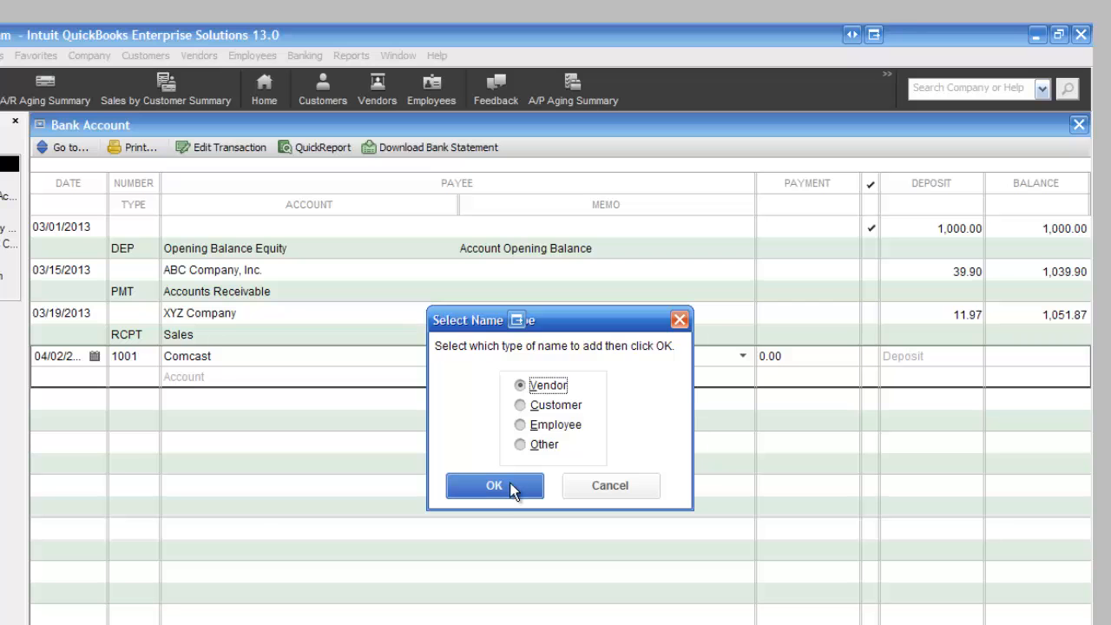
# Step: Add Comcast as a new vendor and enter the payment amount
pyautogui.click(494, 485)
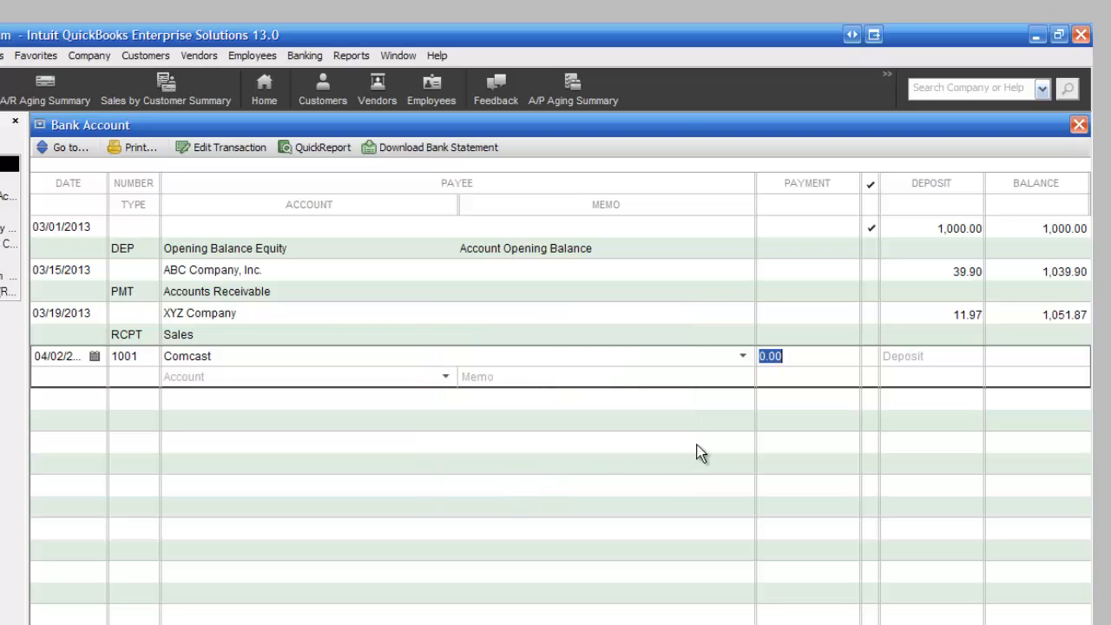
pyautogui.write('15')
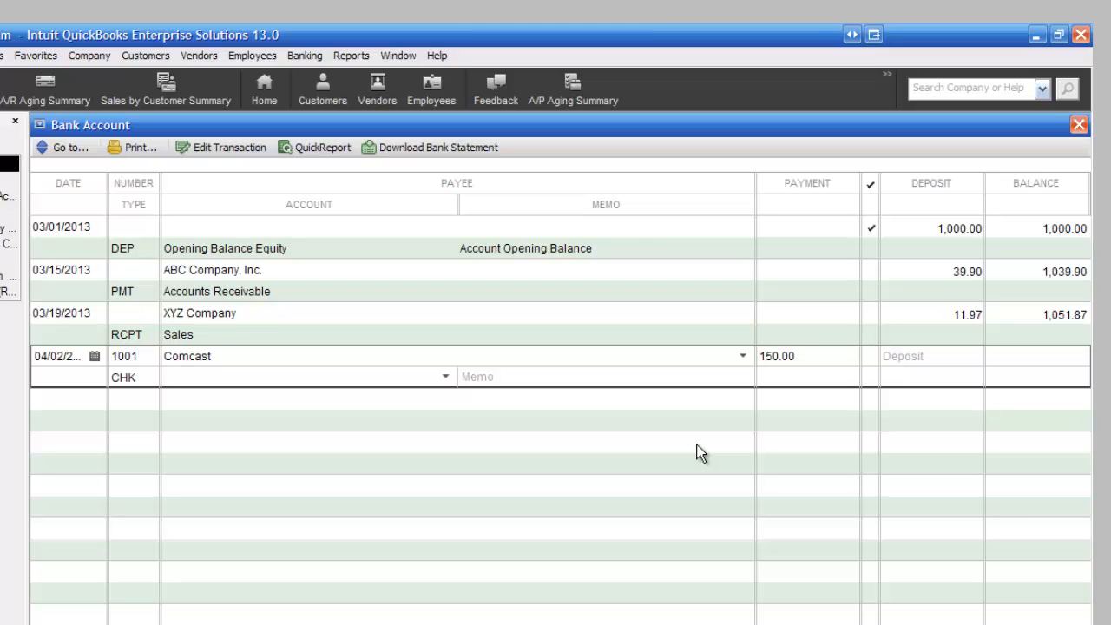
# Step: Set the Comcast check's account to Utilities and record it
pyautogui.click(304, 376)
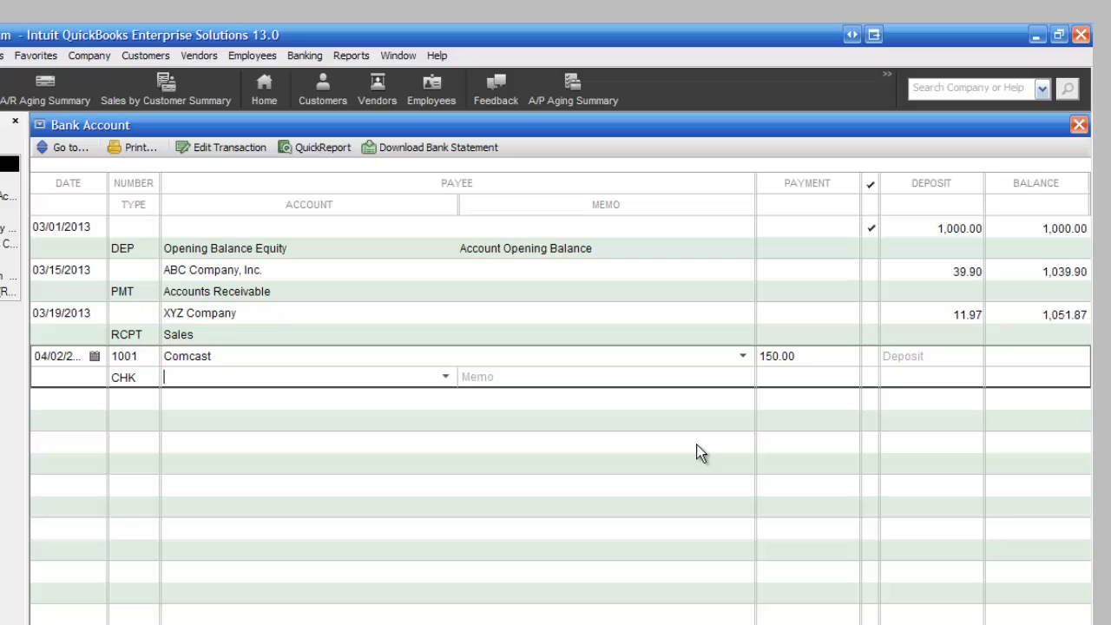
pyautogui.moveTo(476, 398)
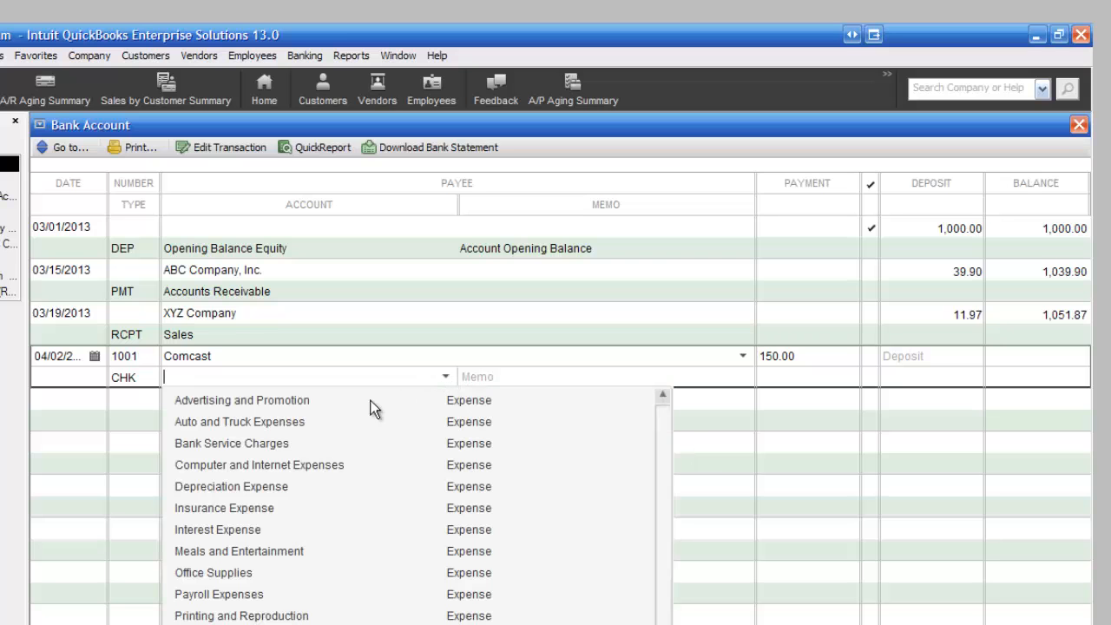
pyautogui.moveTo(221, 616)
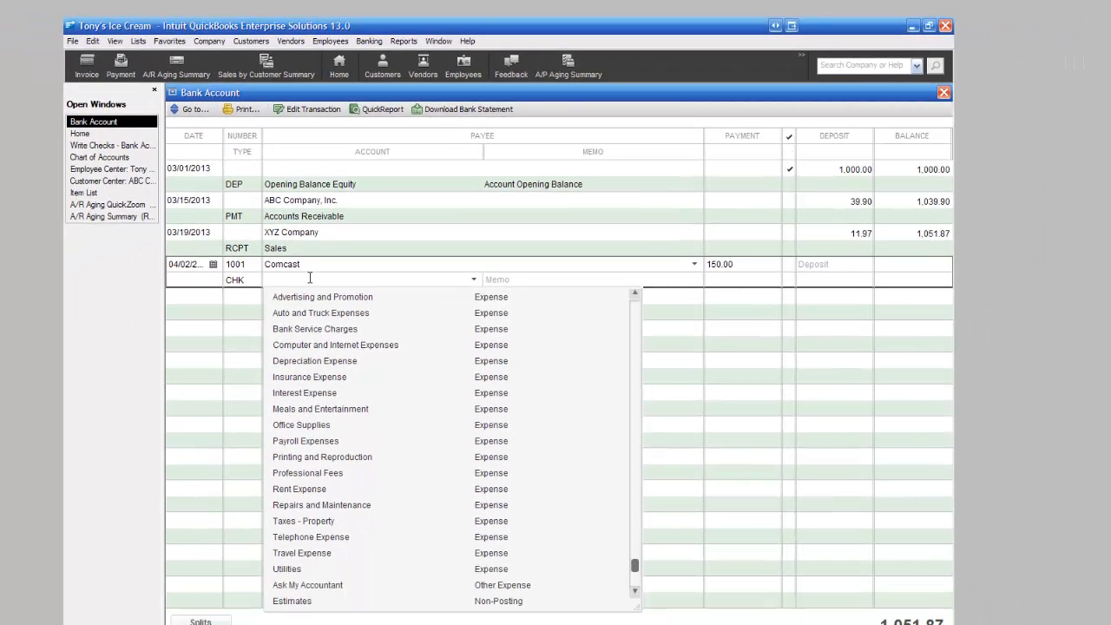
pyautogui.click(531, 264)
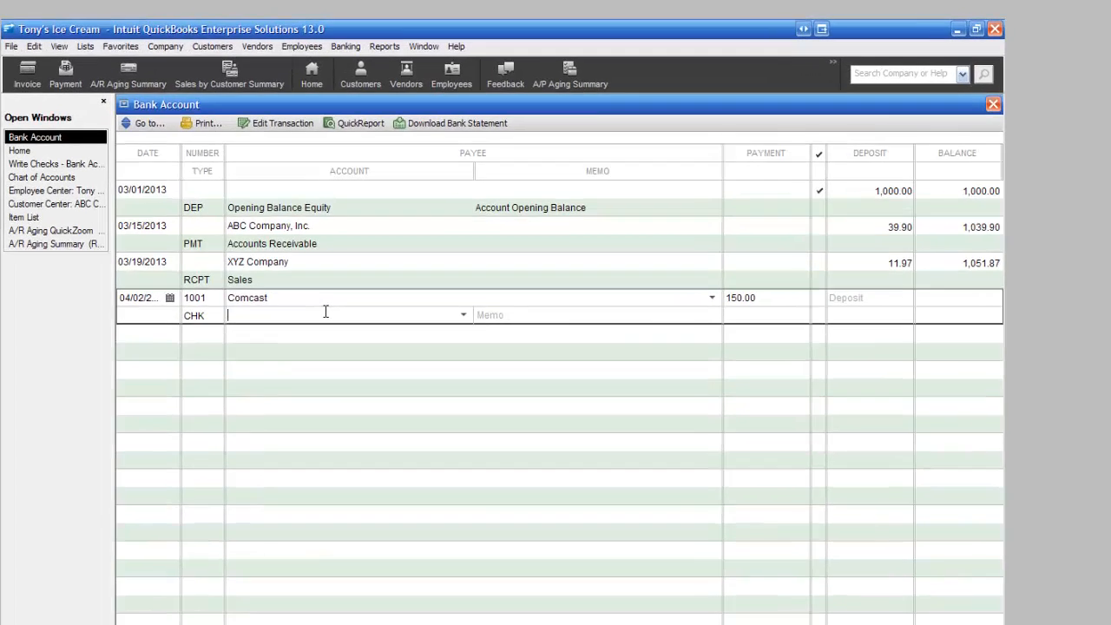
pyautogui.write('Utilities')
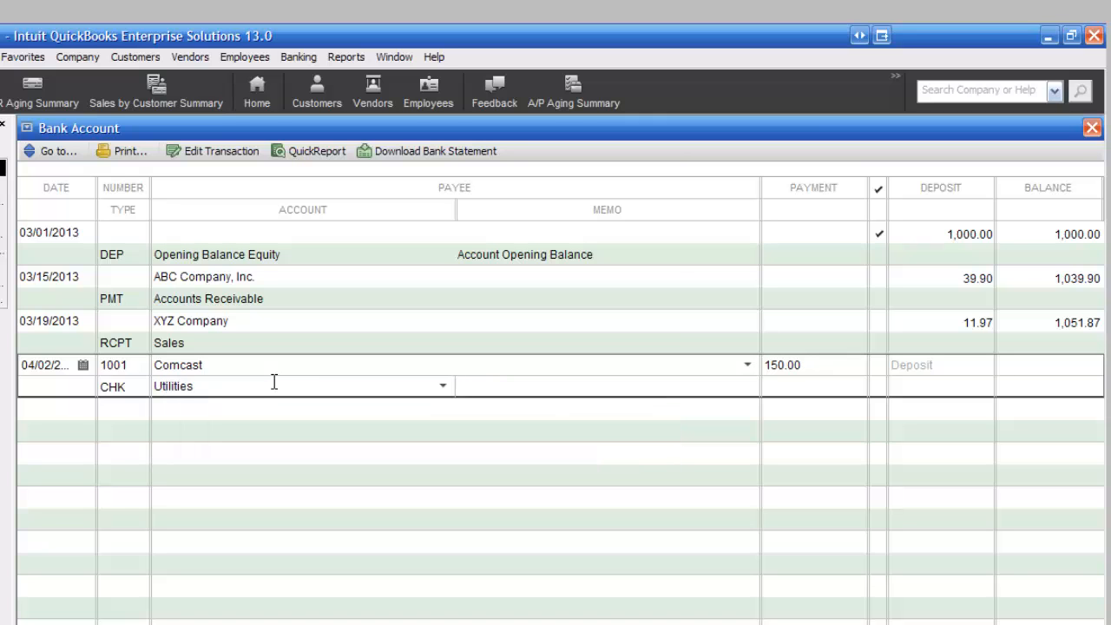
pyautogui.click(606, 387)
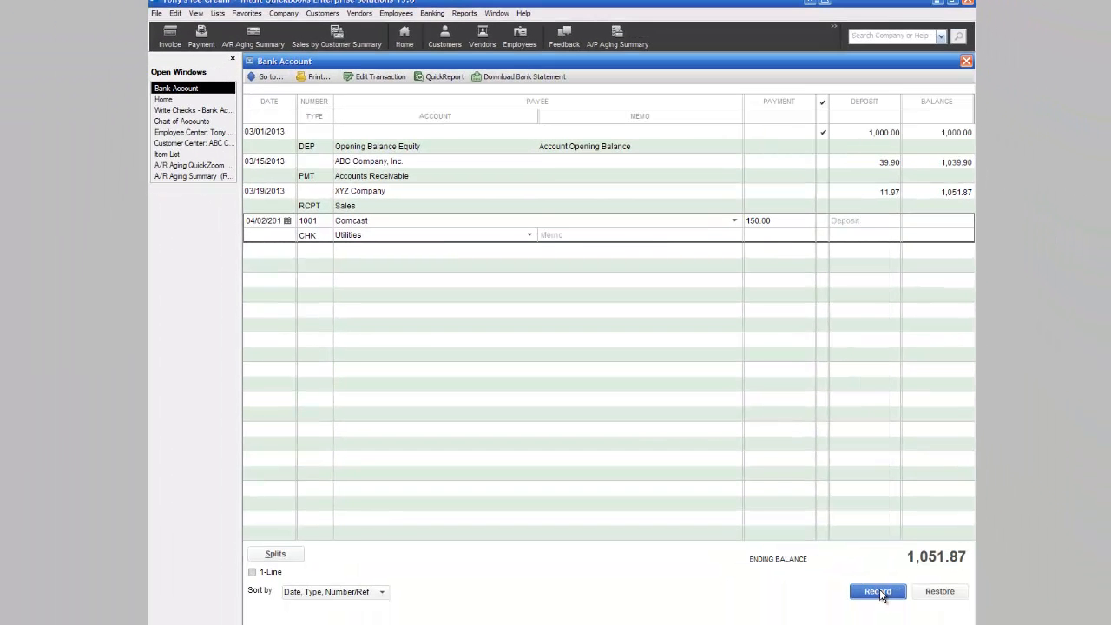
pyautogui.click(877, 592)
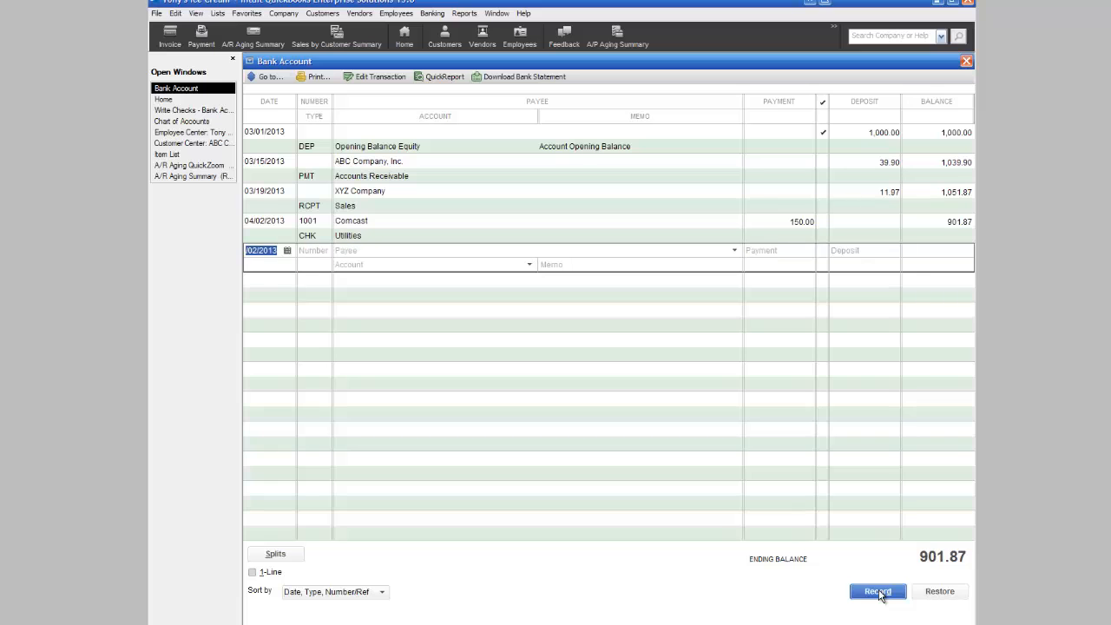